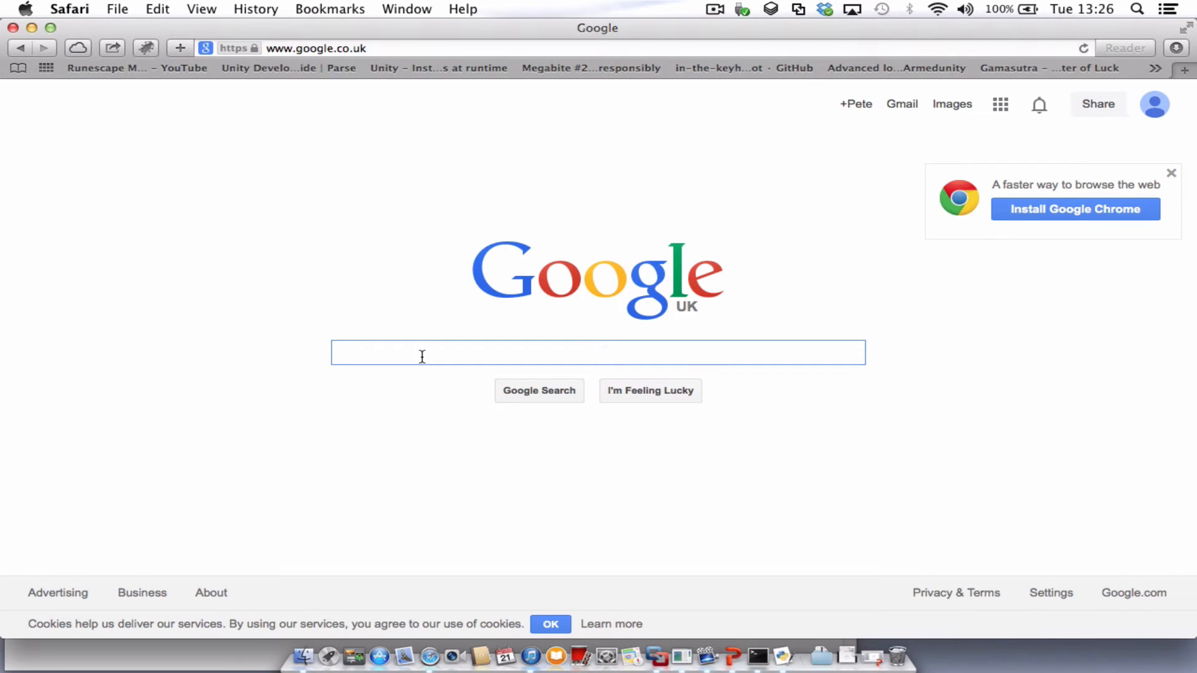
# - Search Google for 'python mechanize' and choose the mechanize SourceForge result
pyautogui.write('python')
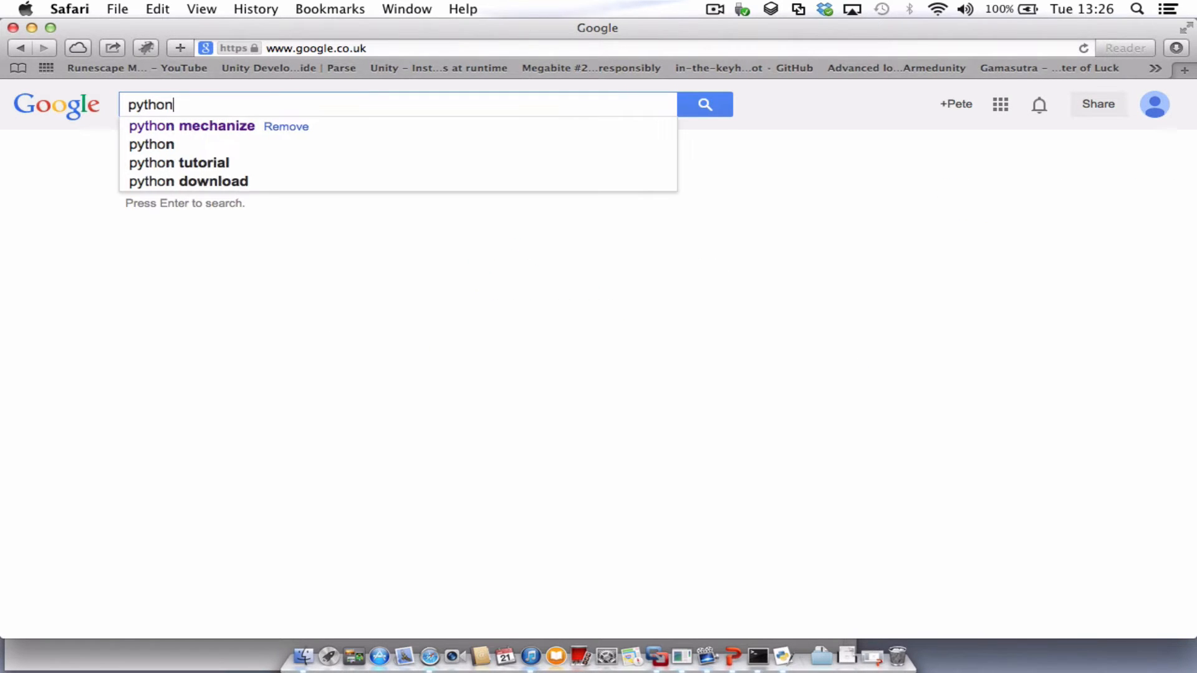
pyautogui.click(191, 126)
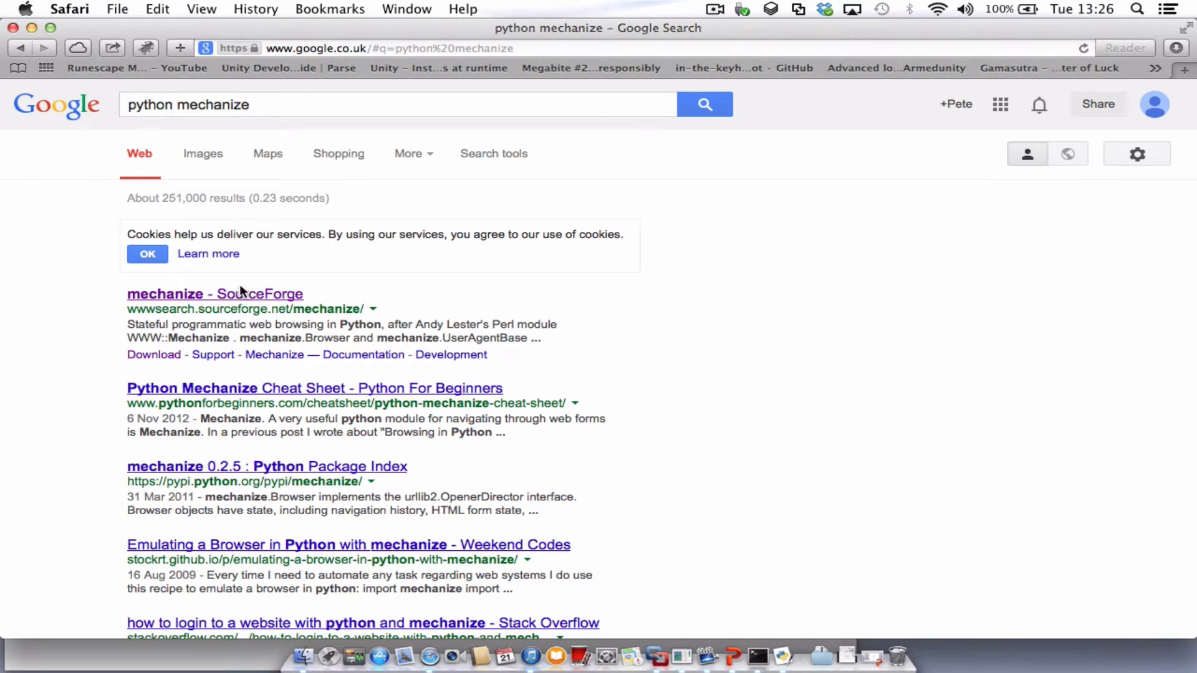
pyautogui.click(214, 294)
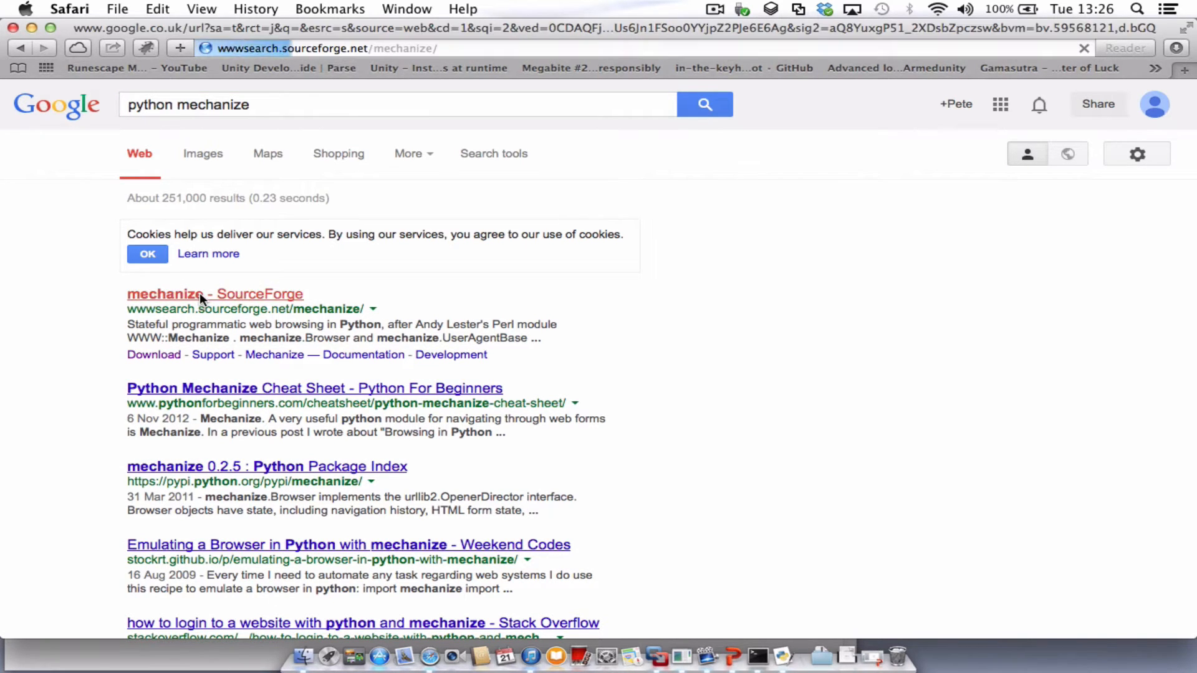
# - Load the wwwsearch.sourceforge.net/mechanize page and scan its Examples section
pyautogui.click(214, 293)
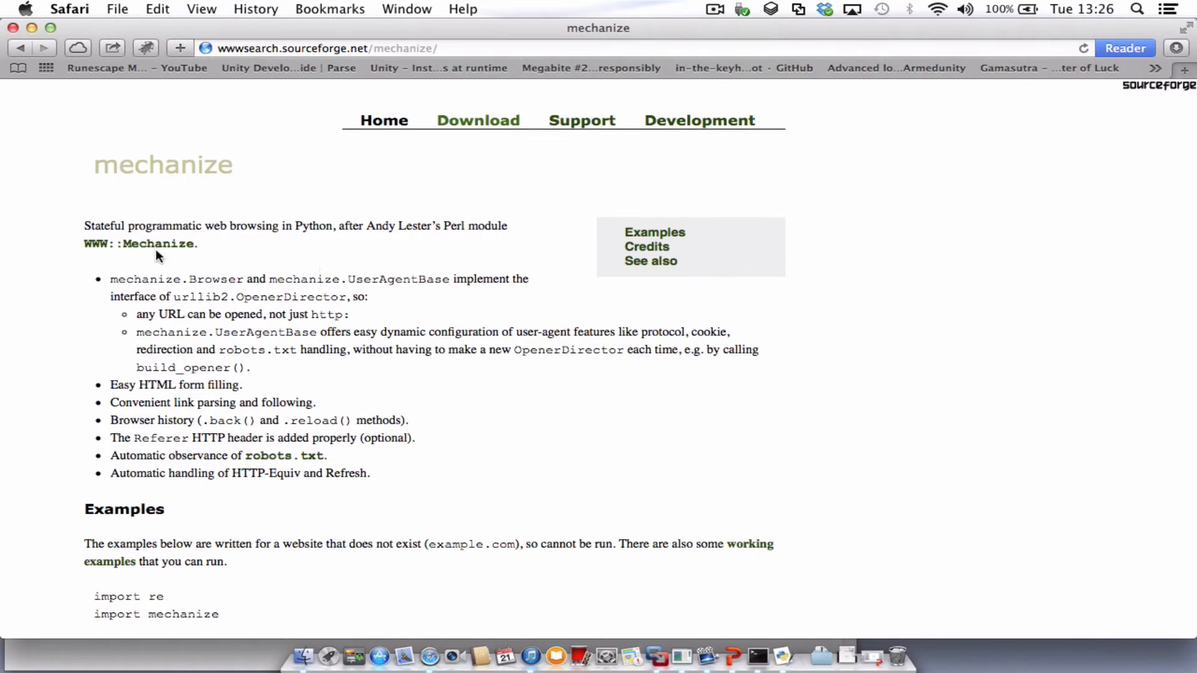
pyautogui.moveTo(267, 263)
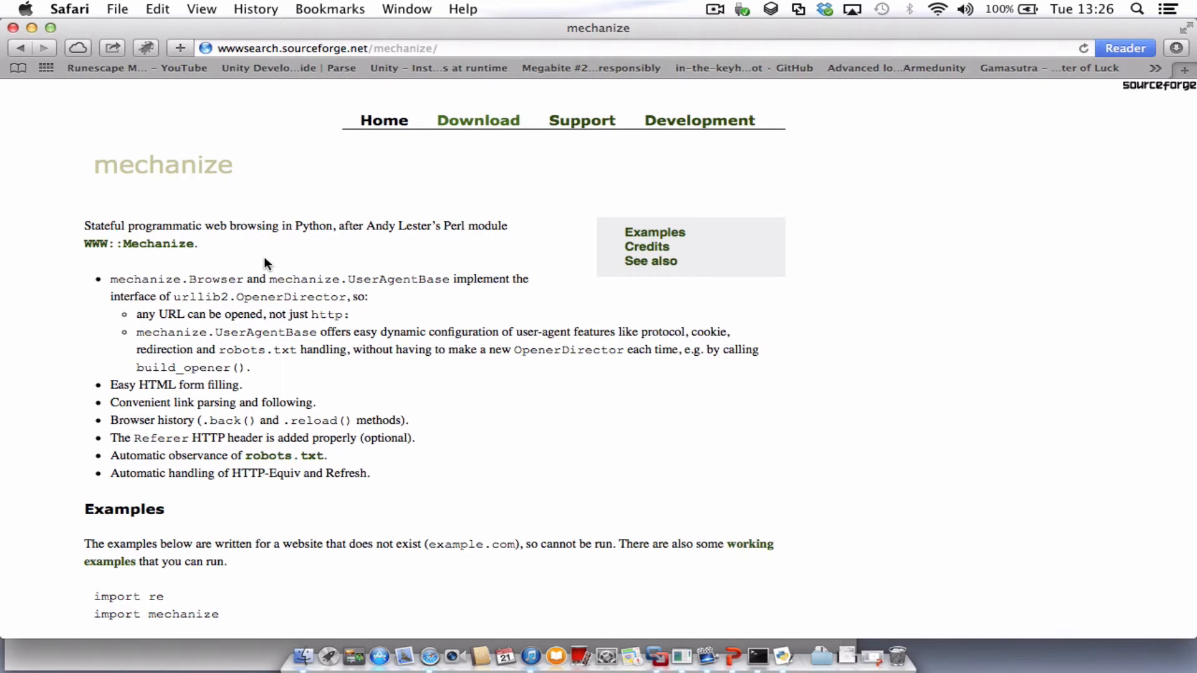
pyautogui.moveTo(370, 218)
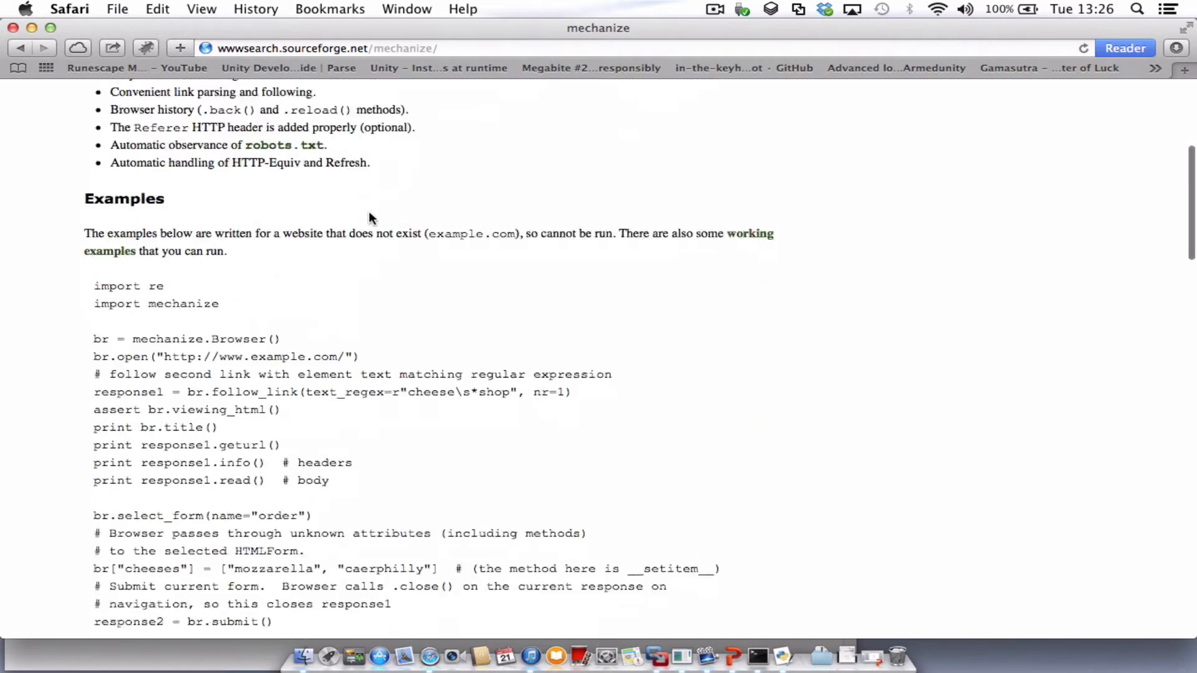
pyautogui.scroll(3)
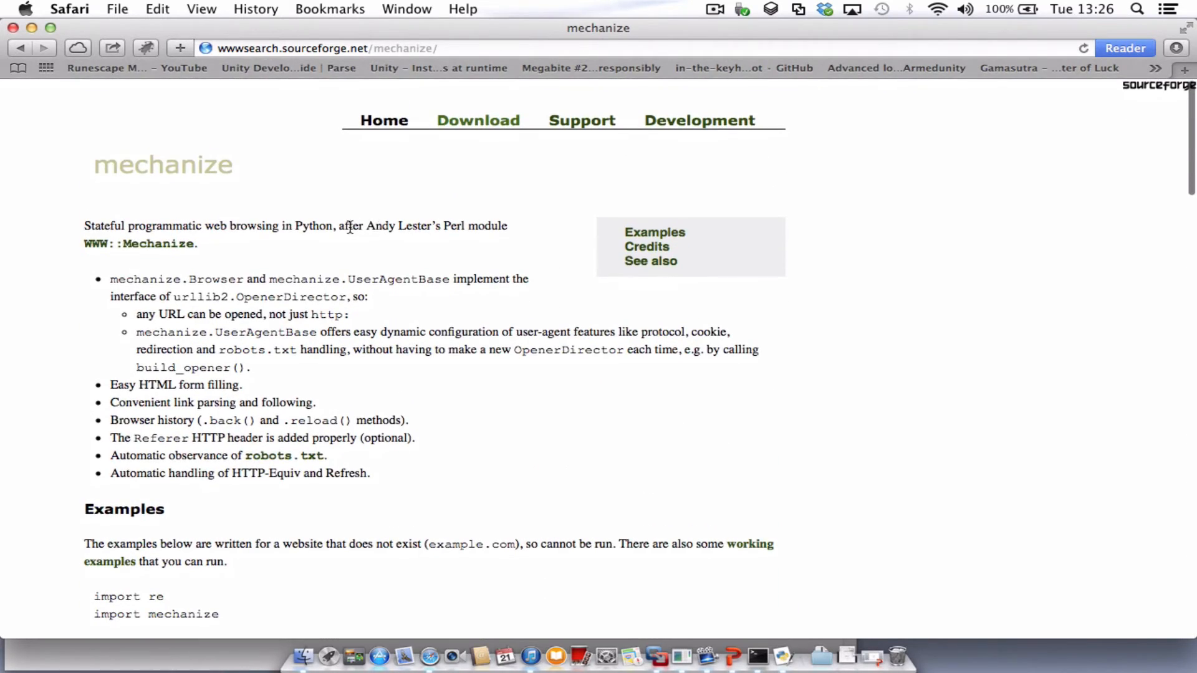
pyautogui.moveTo(479, 125)
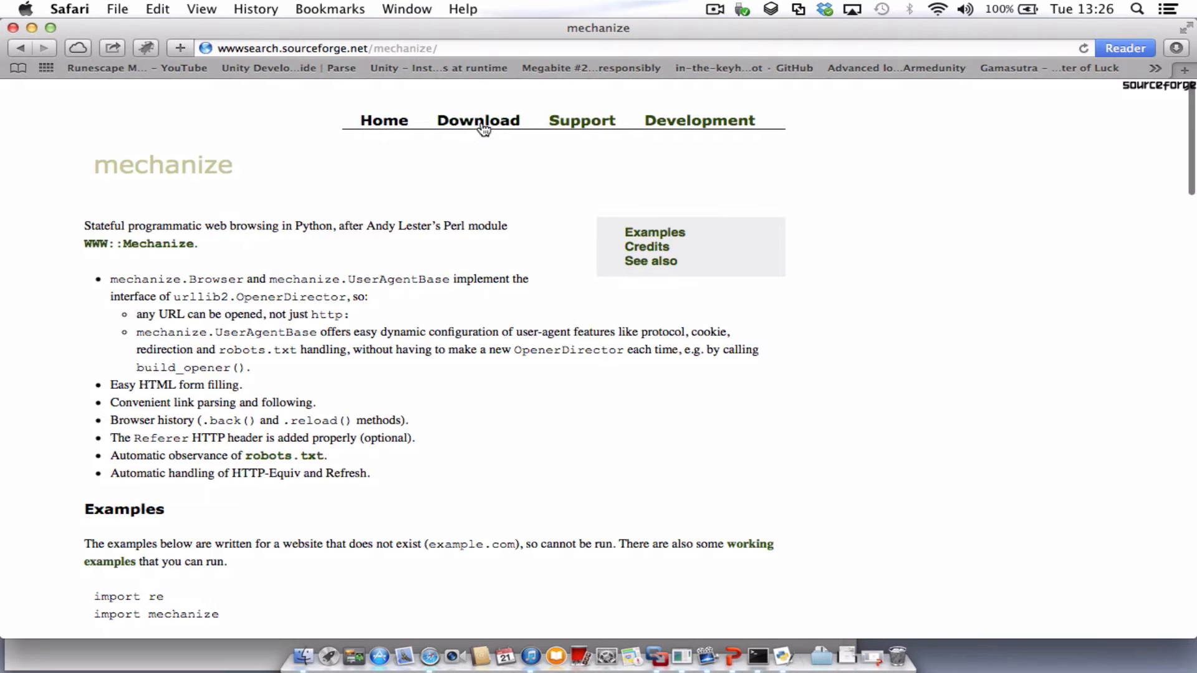
# - From the Download page's Source code release list, download mechanize-0.2.5.zip and show it in Finder
pyautogui.click(478, 119)
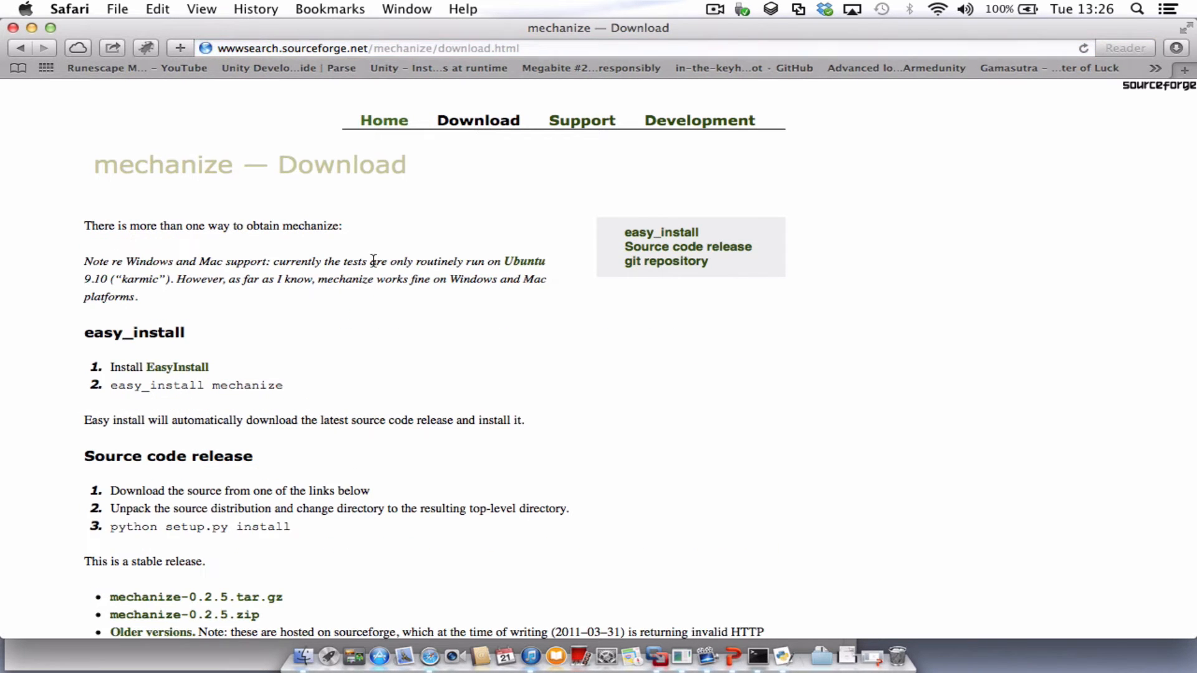
pyautogui.scroll(-3)
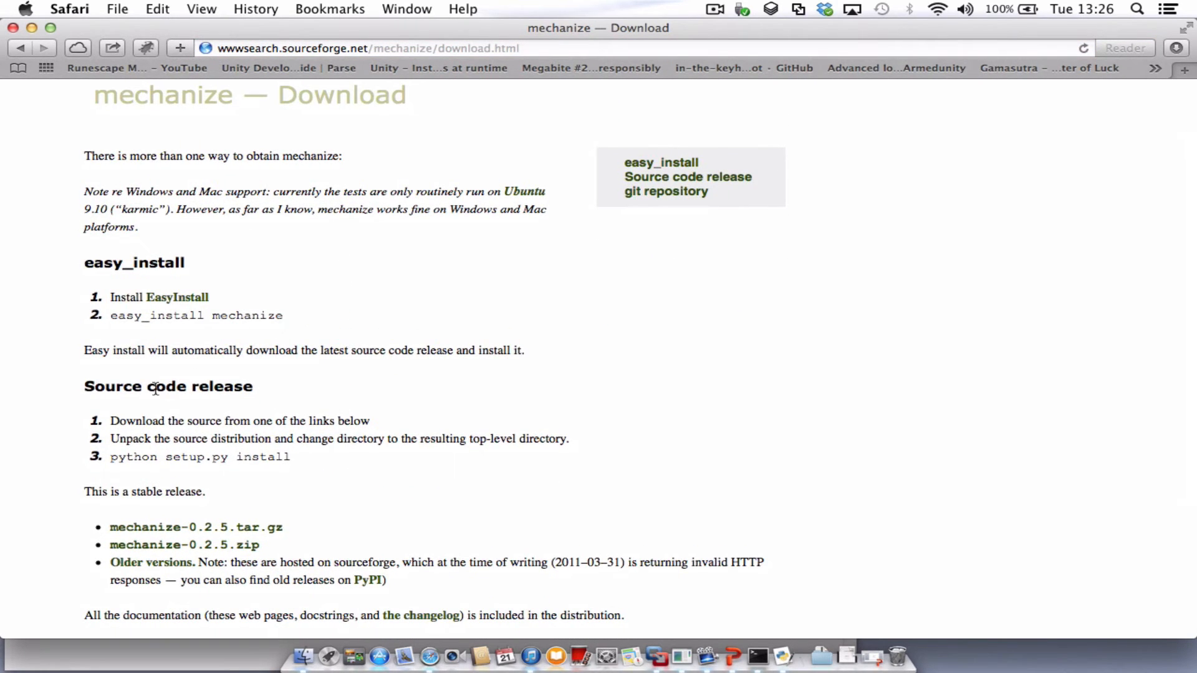
pyautogui.scroll(-3)
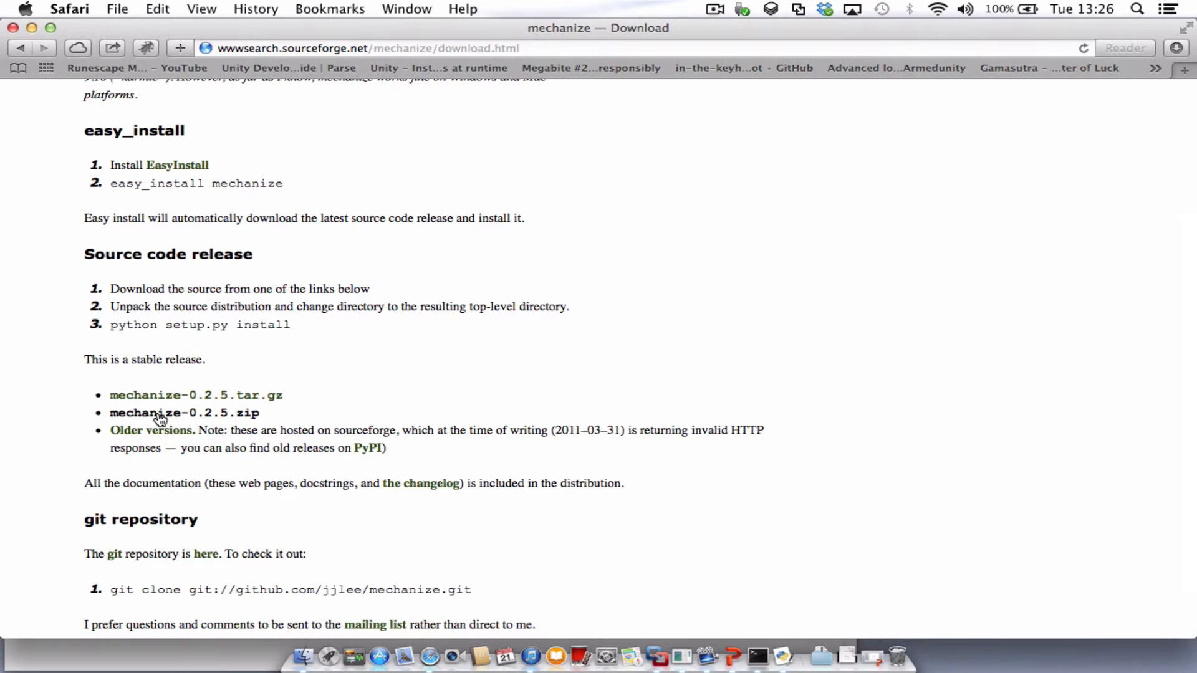
pyautogui.click(184, 412)
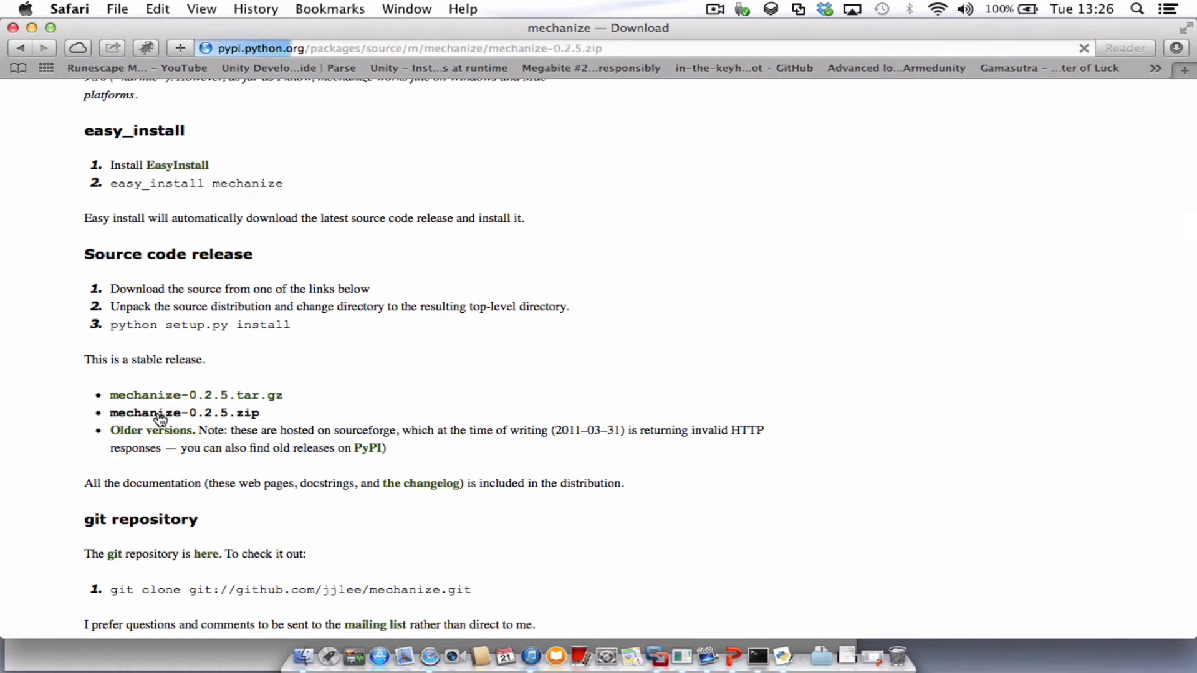
pyautogui.click(184, 412)
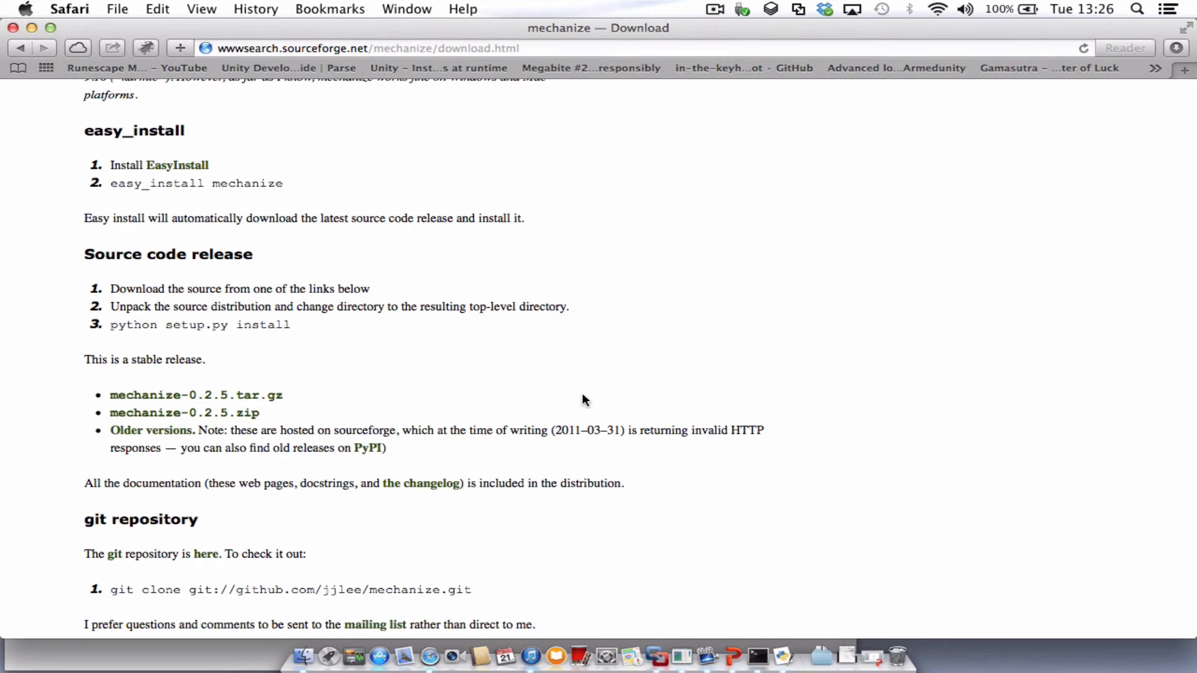
pyautogui.click(819, 655)
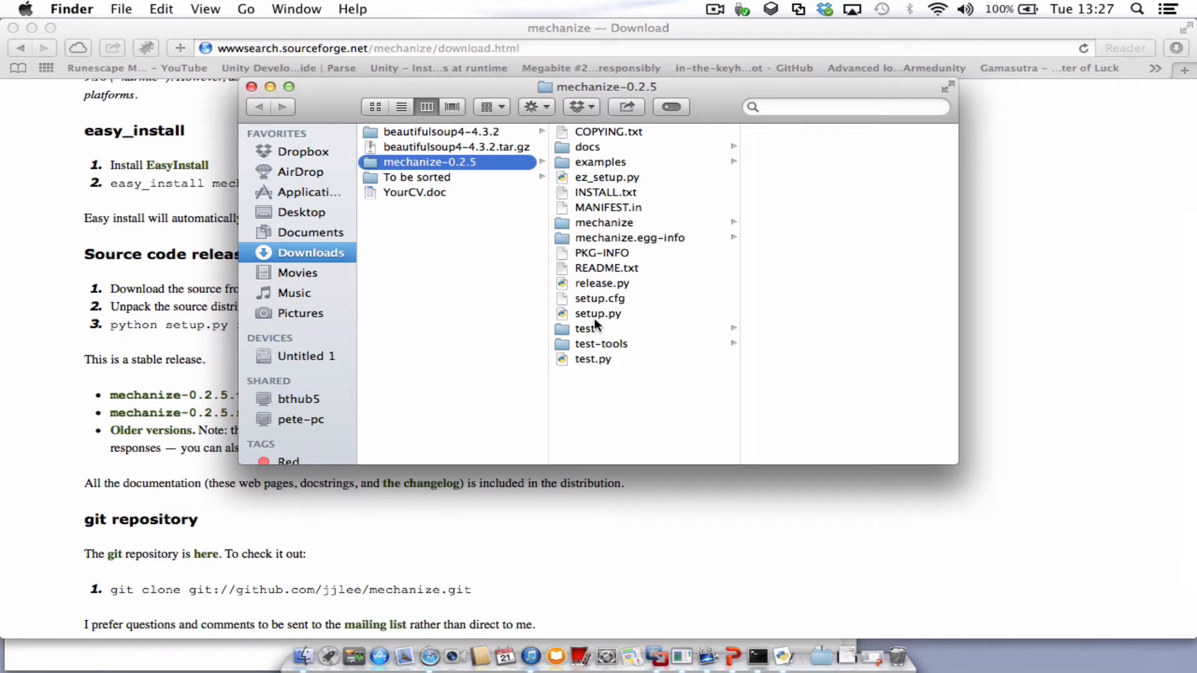
# - Get Info on setup.py in Downloads > mechanize-0.2.5 and select its Where folder path
pyautogui.click(598, 313)
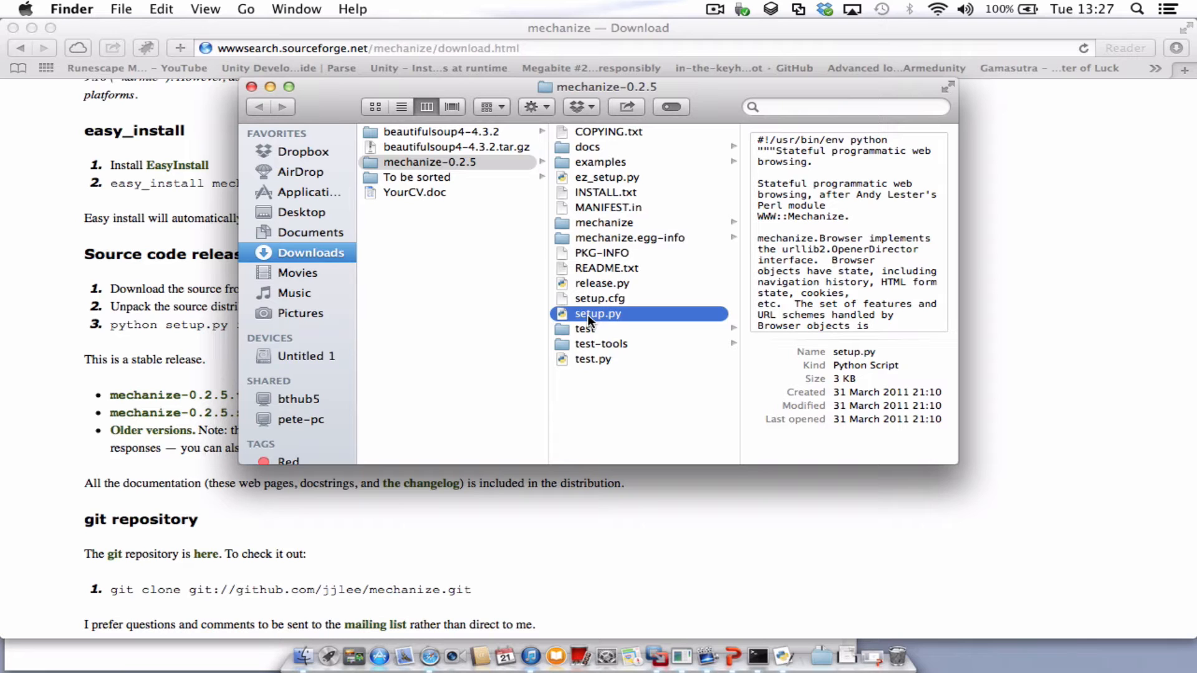
pyautogui.rightClick(597, 313)
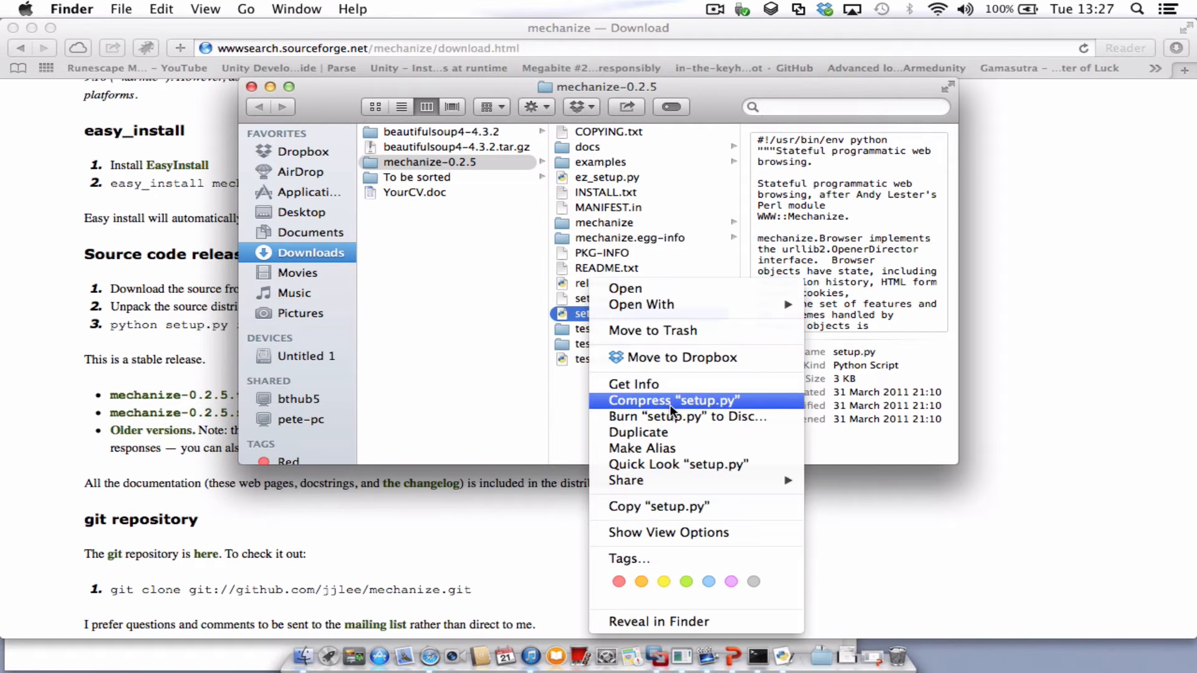
pyautogui.moveTo(633, 384)
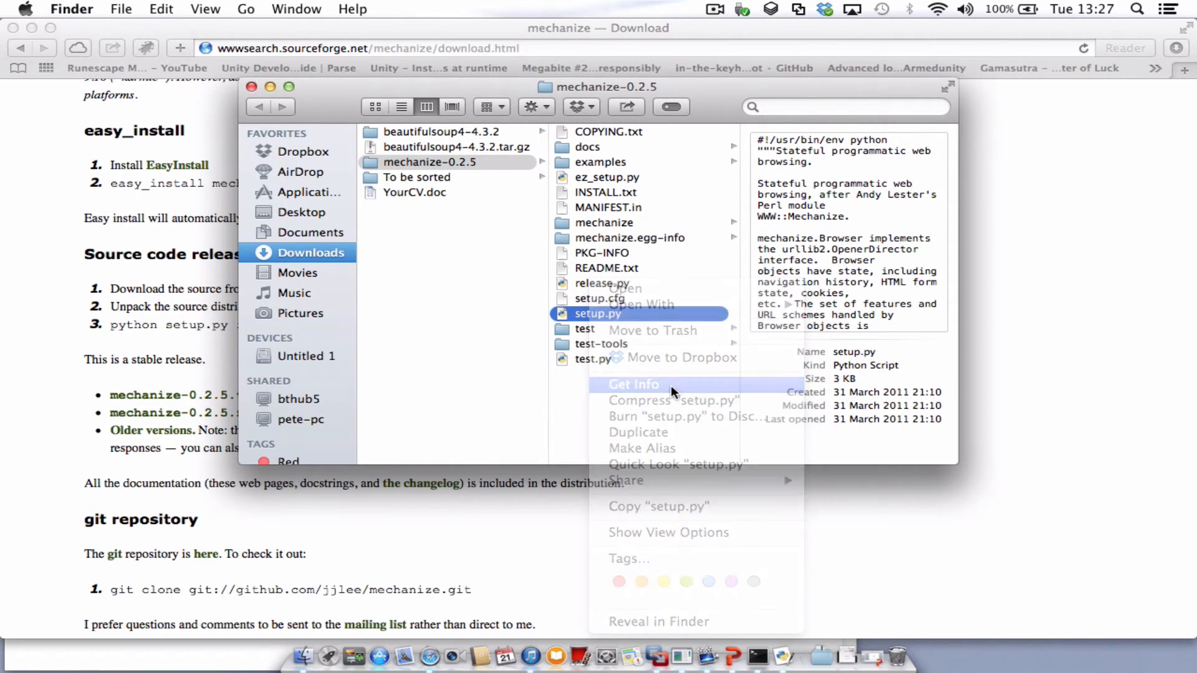
pyautogui.click(632, 383)
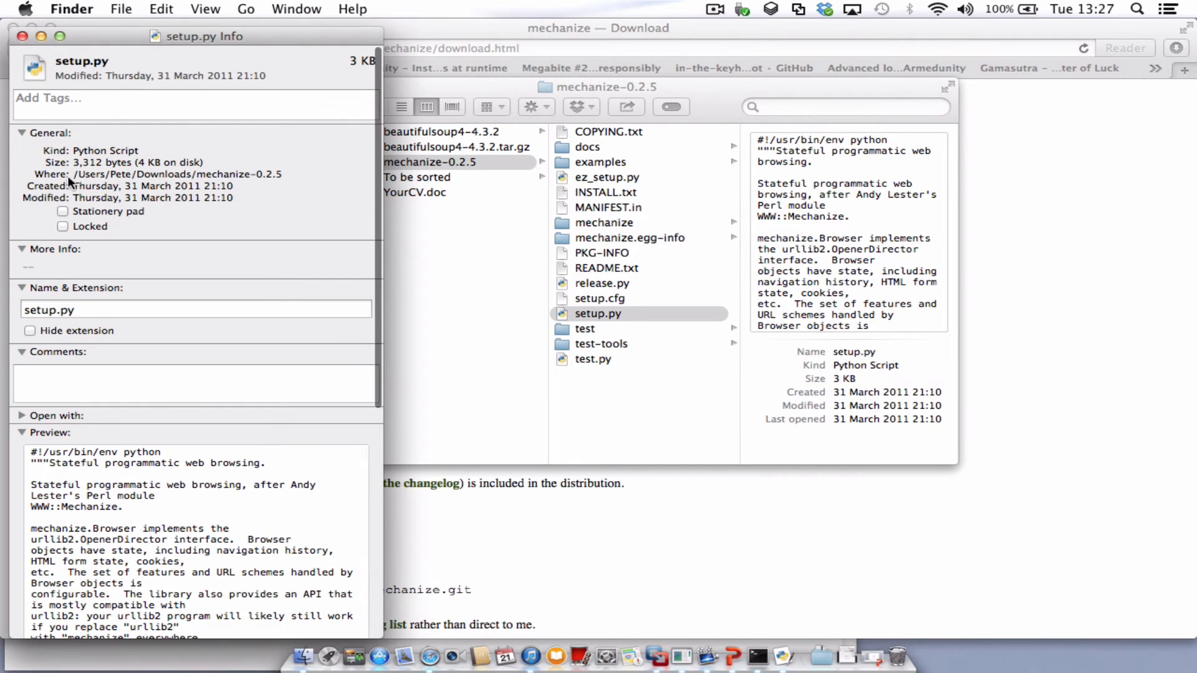
pyautogui.doubleClick(177, 174)
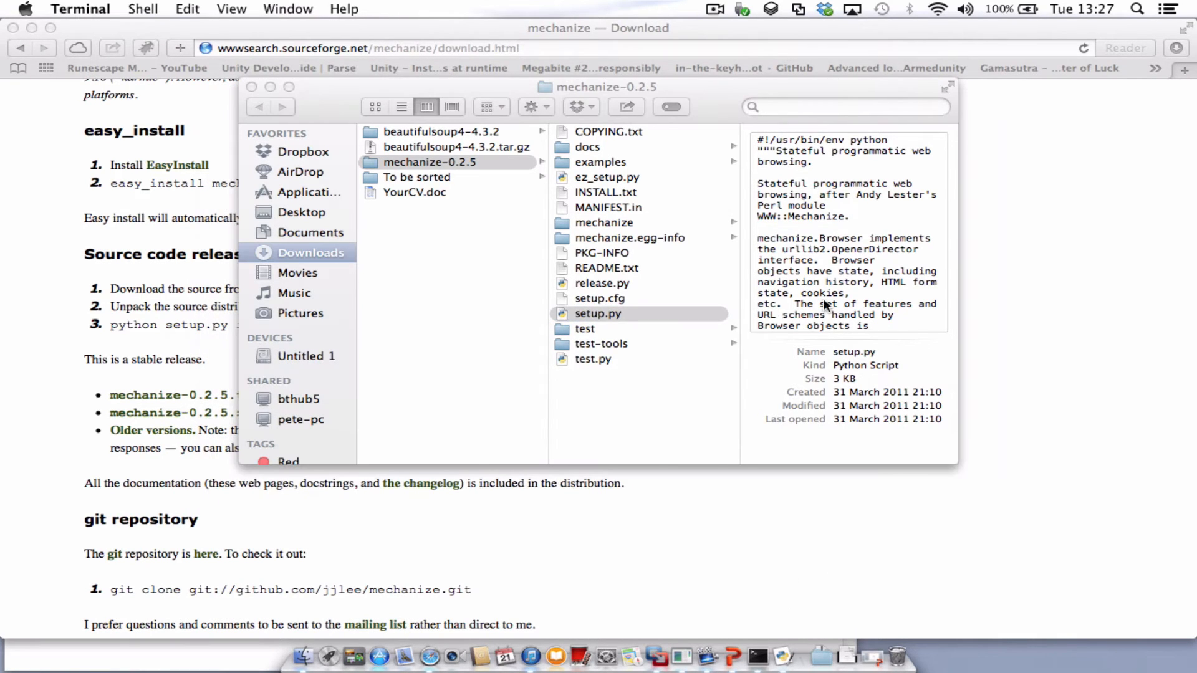
# - Launch Terminal via Spotlight ('ter') and cd into the mechanize-0.2.5 folder
pyautogui.click(1136, 9)
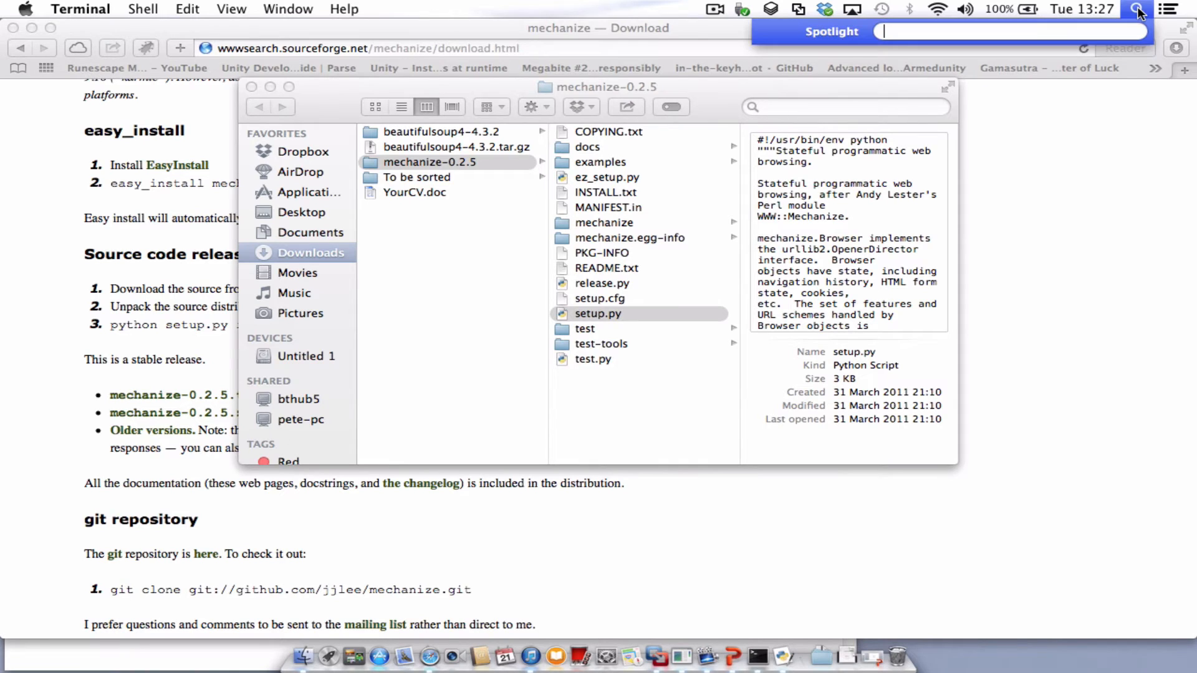
pyautogui.write('ter')
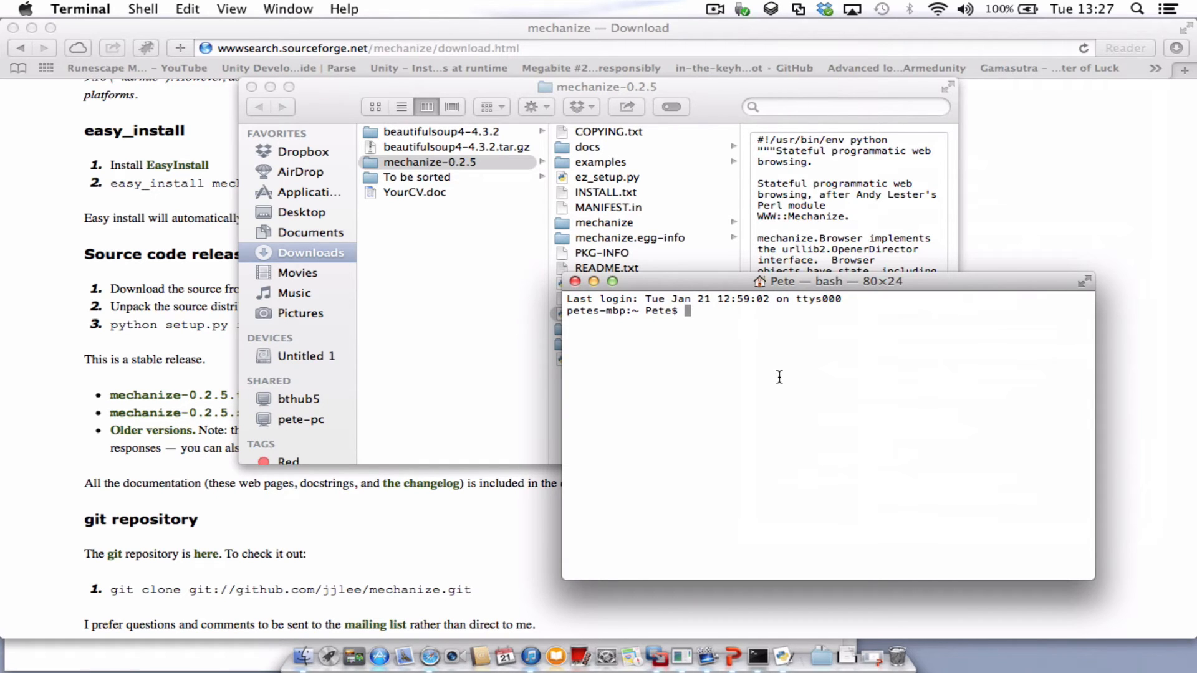
pyautogui.write('cd')
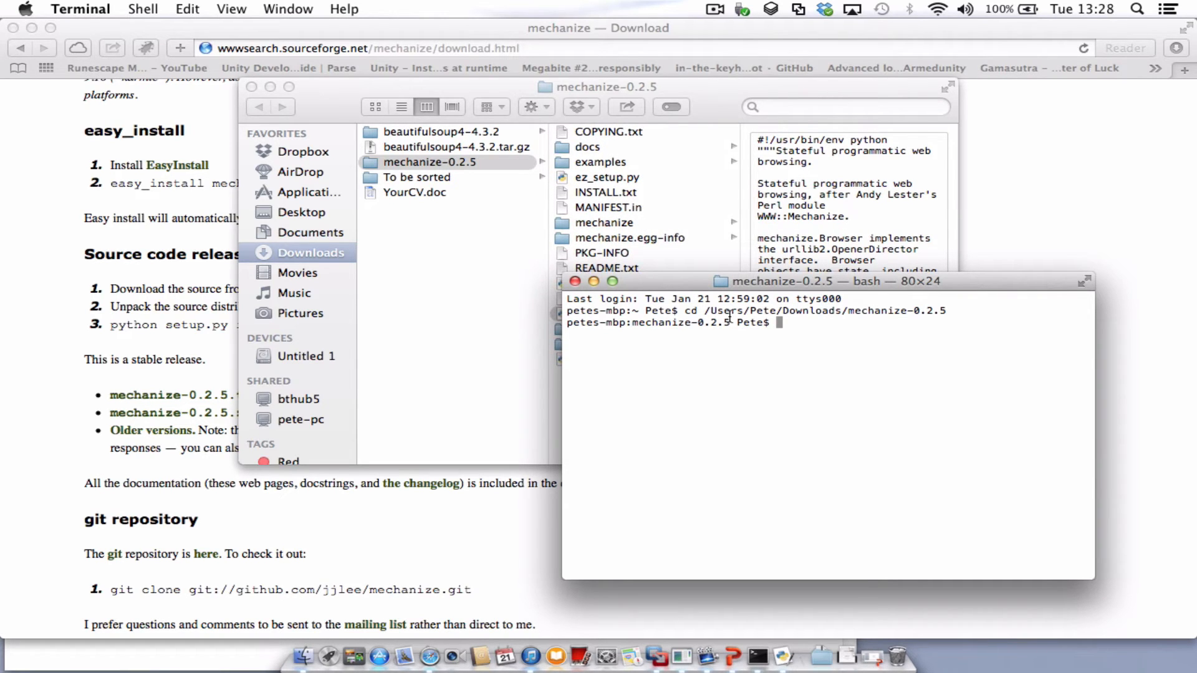
# - Run python setup.py install to put mechanize 0.2.5 into Python 2.7 site-packages
pyautogui.write('python')
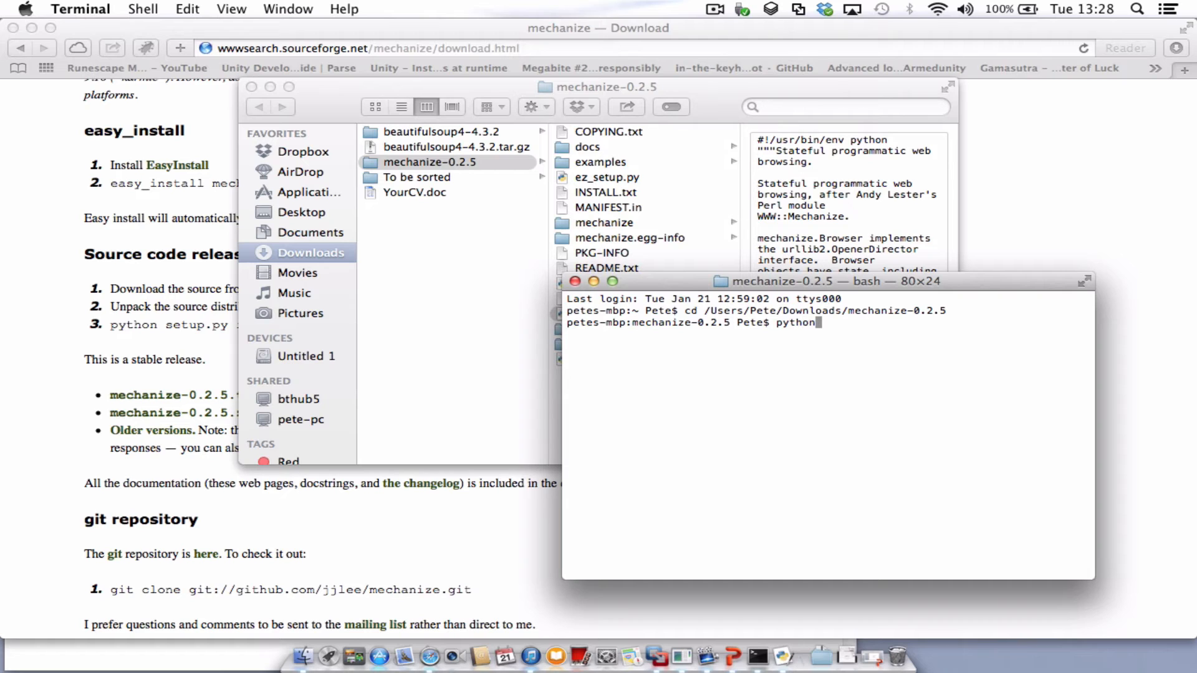
pyautogui.write('s')
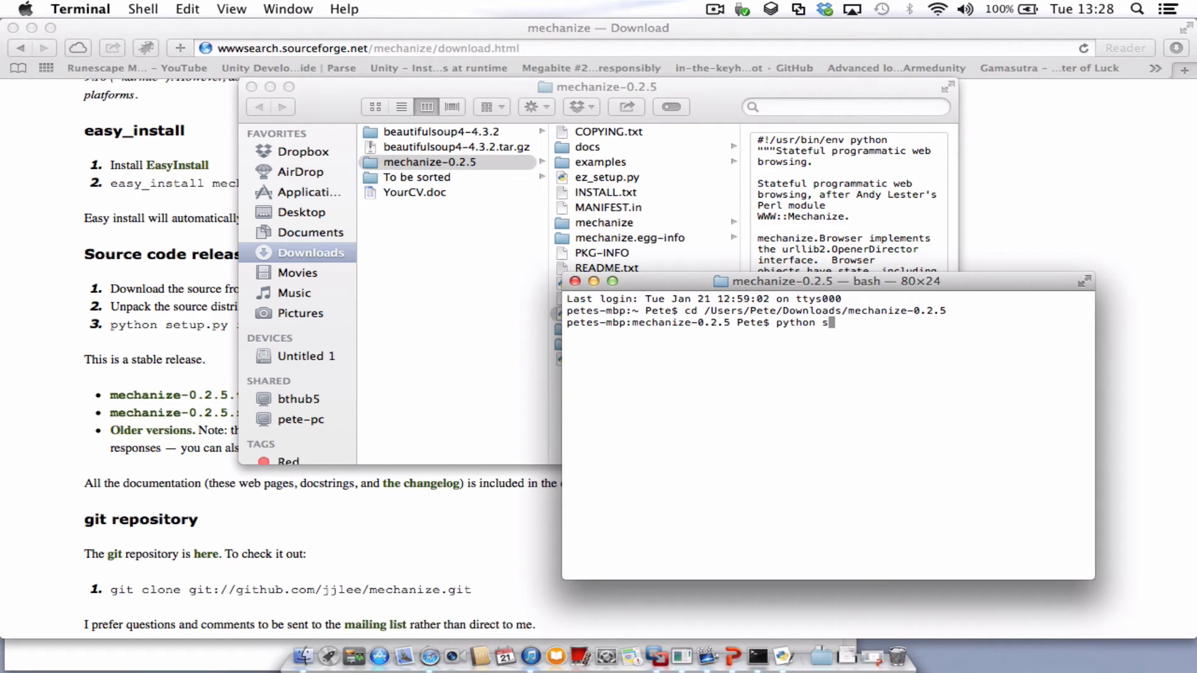
pyautogui.write('etup.py im')
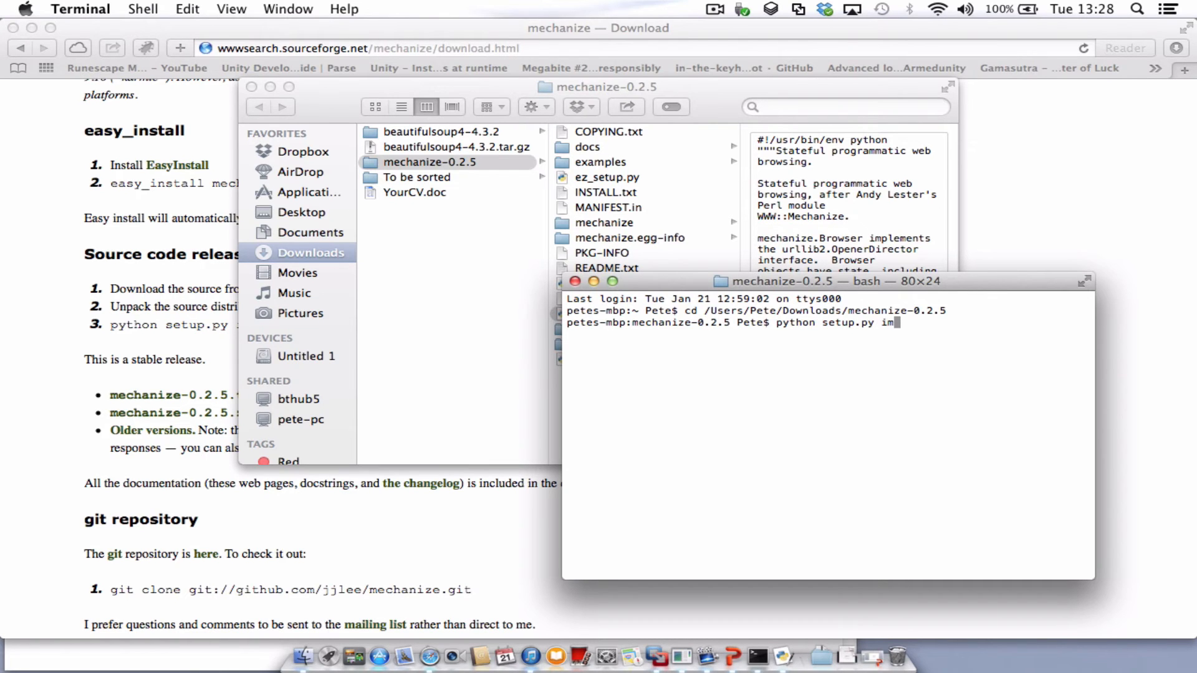
pyautogui.write('nstall')
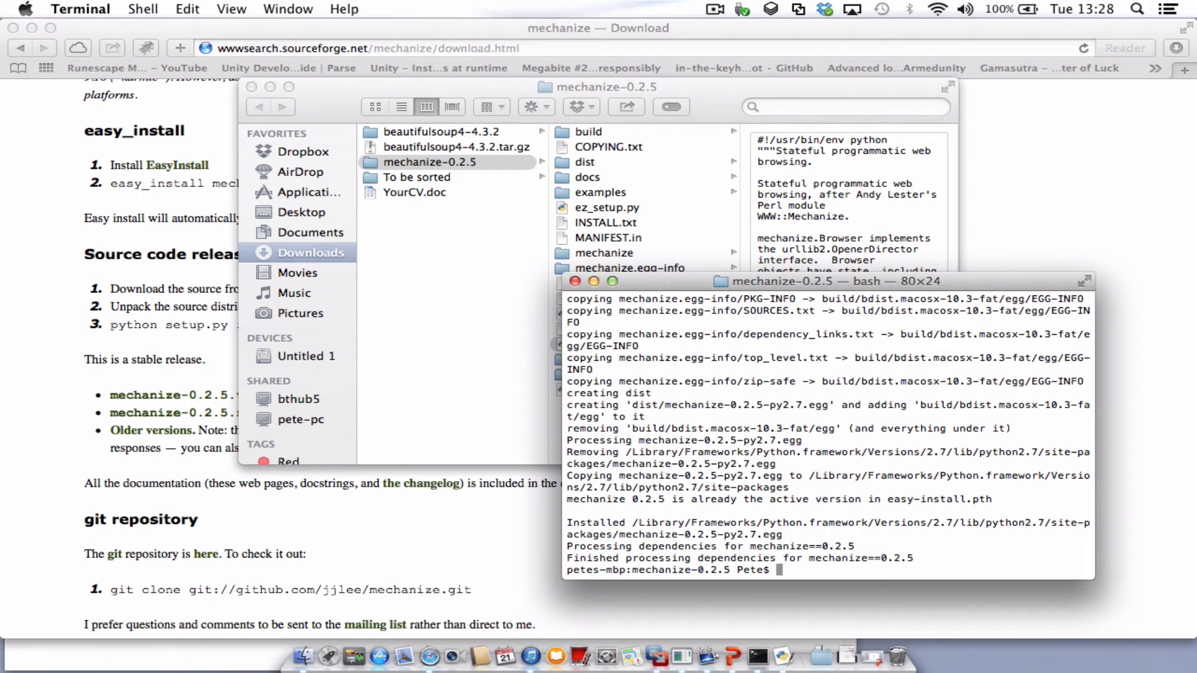
pyautogui.moveTo(511, 245)
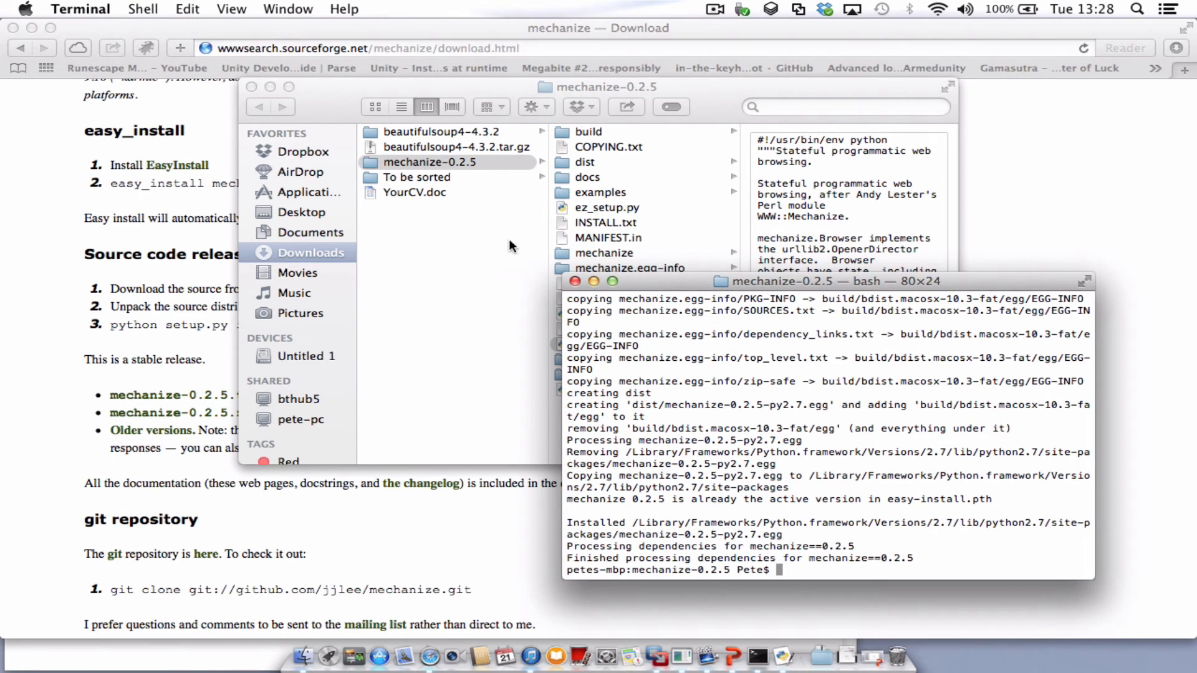
pyautogui.moveTo(404, 657)
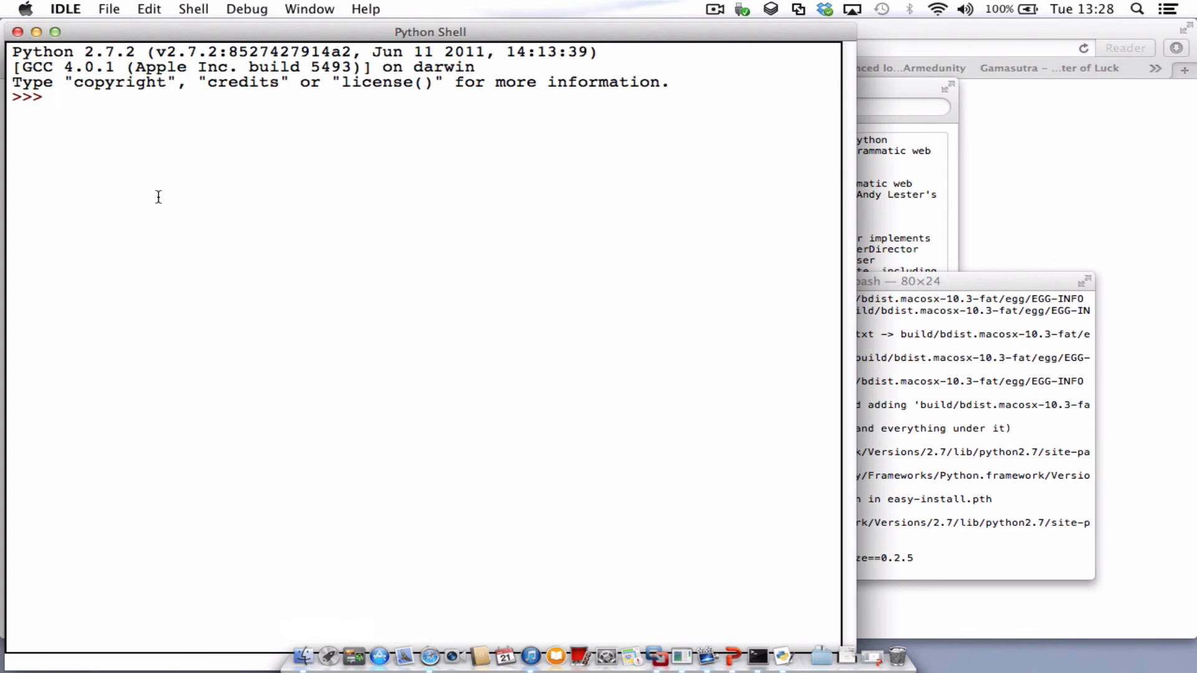
# - Run 'from mechanize import *' in the IDLE Python 2.7 shell with no error
pyautogui.write('f')
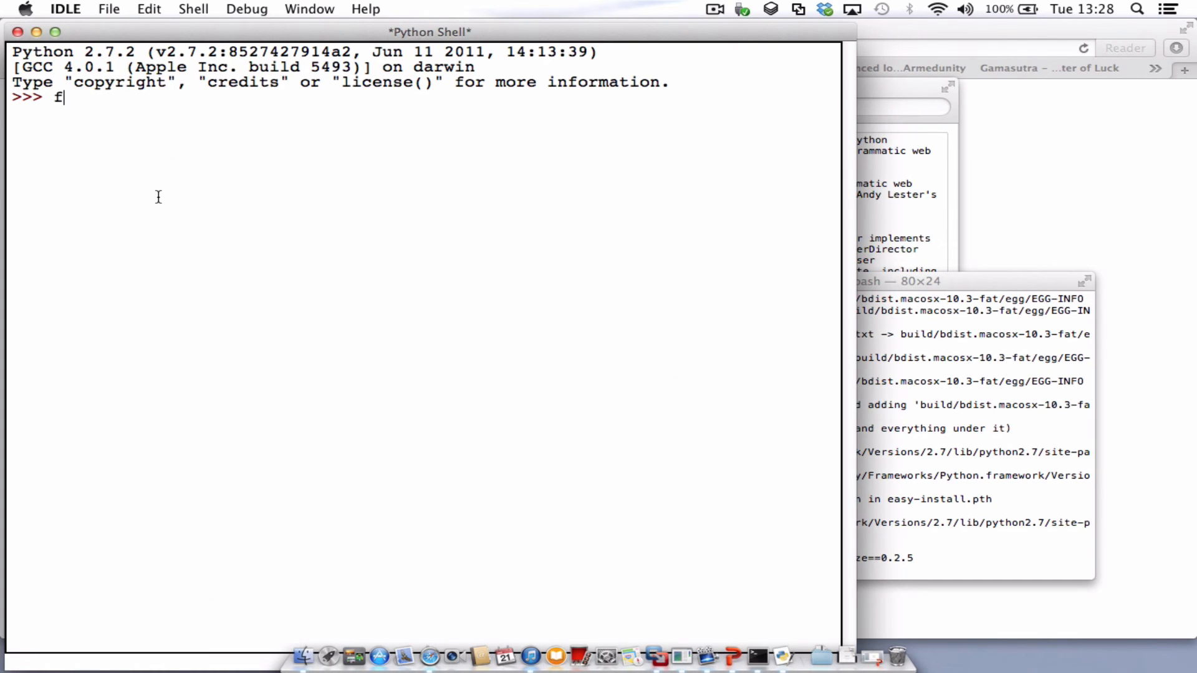
pyautogui.write('rom mech')
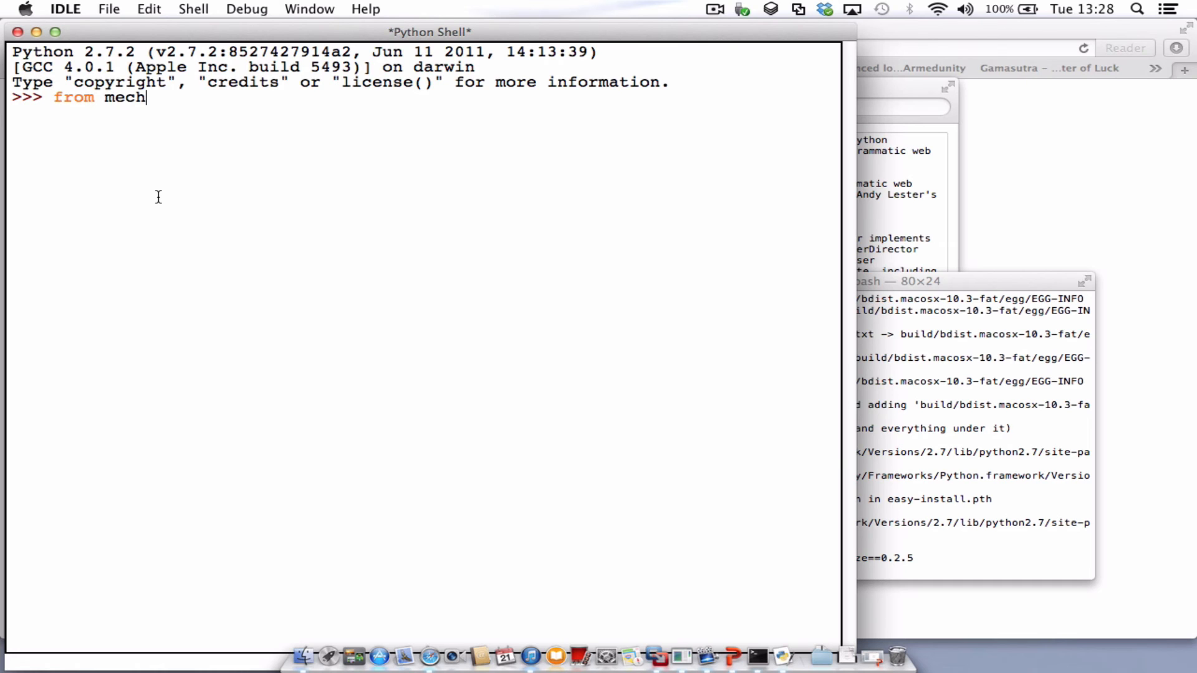
pyautogui.write('anize imp')
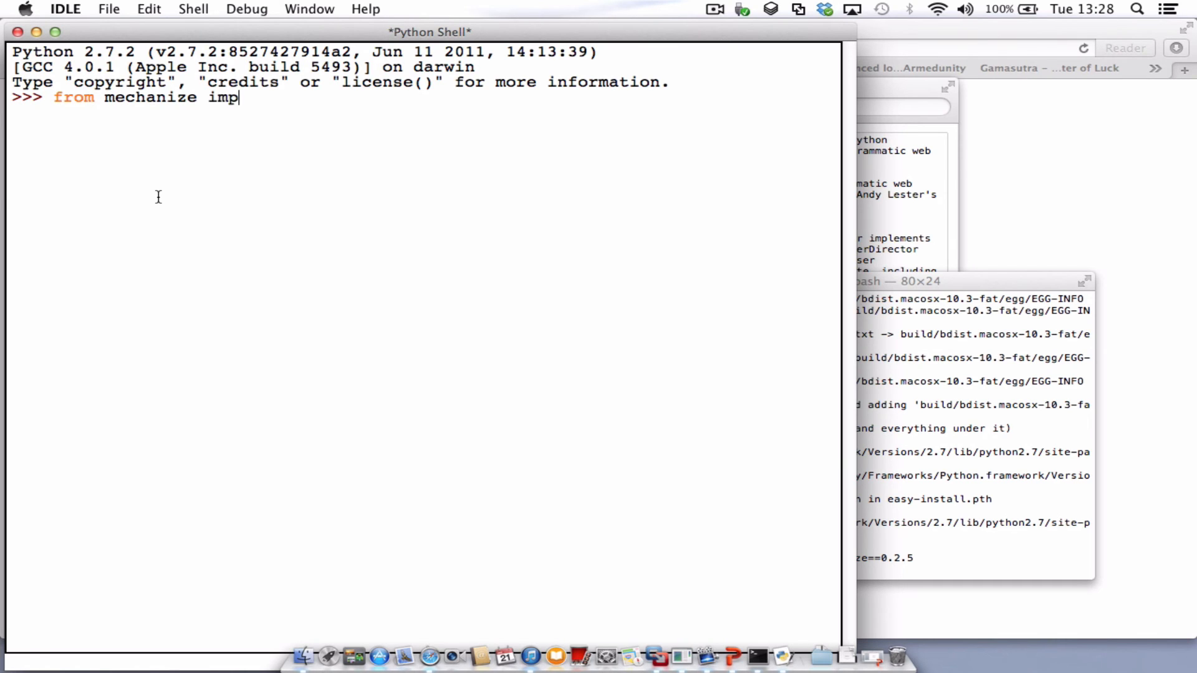
pyautogui.write('ort *')
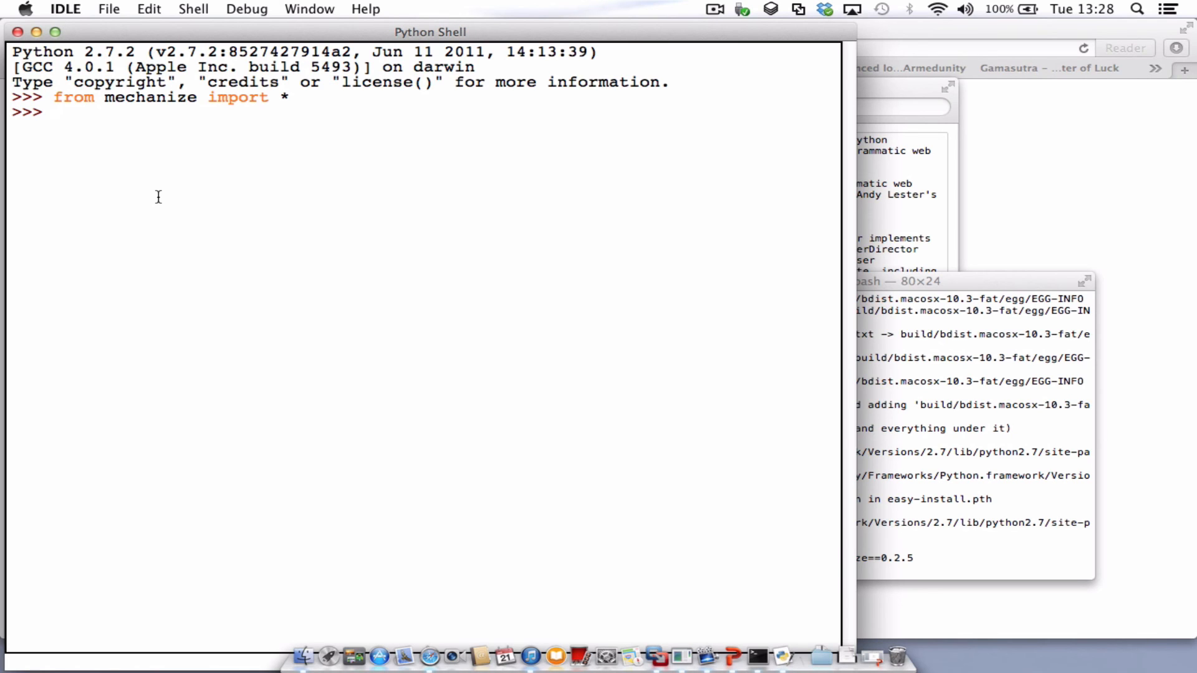
pyautogui.moveTo(60, 112)
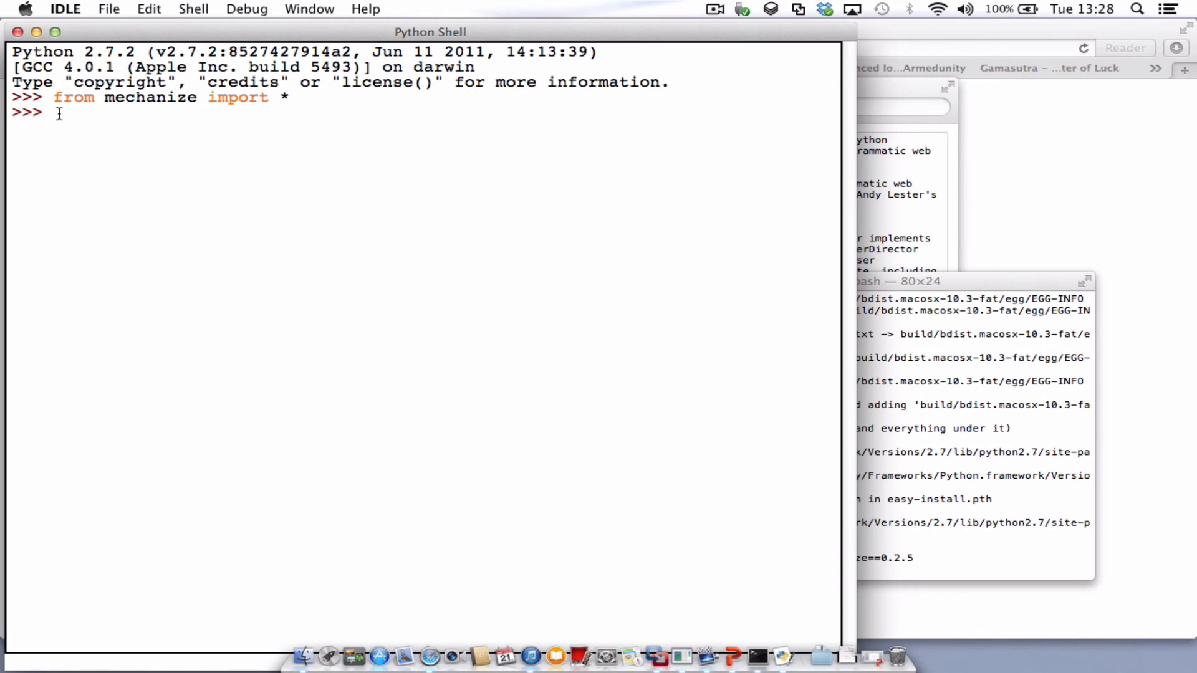